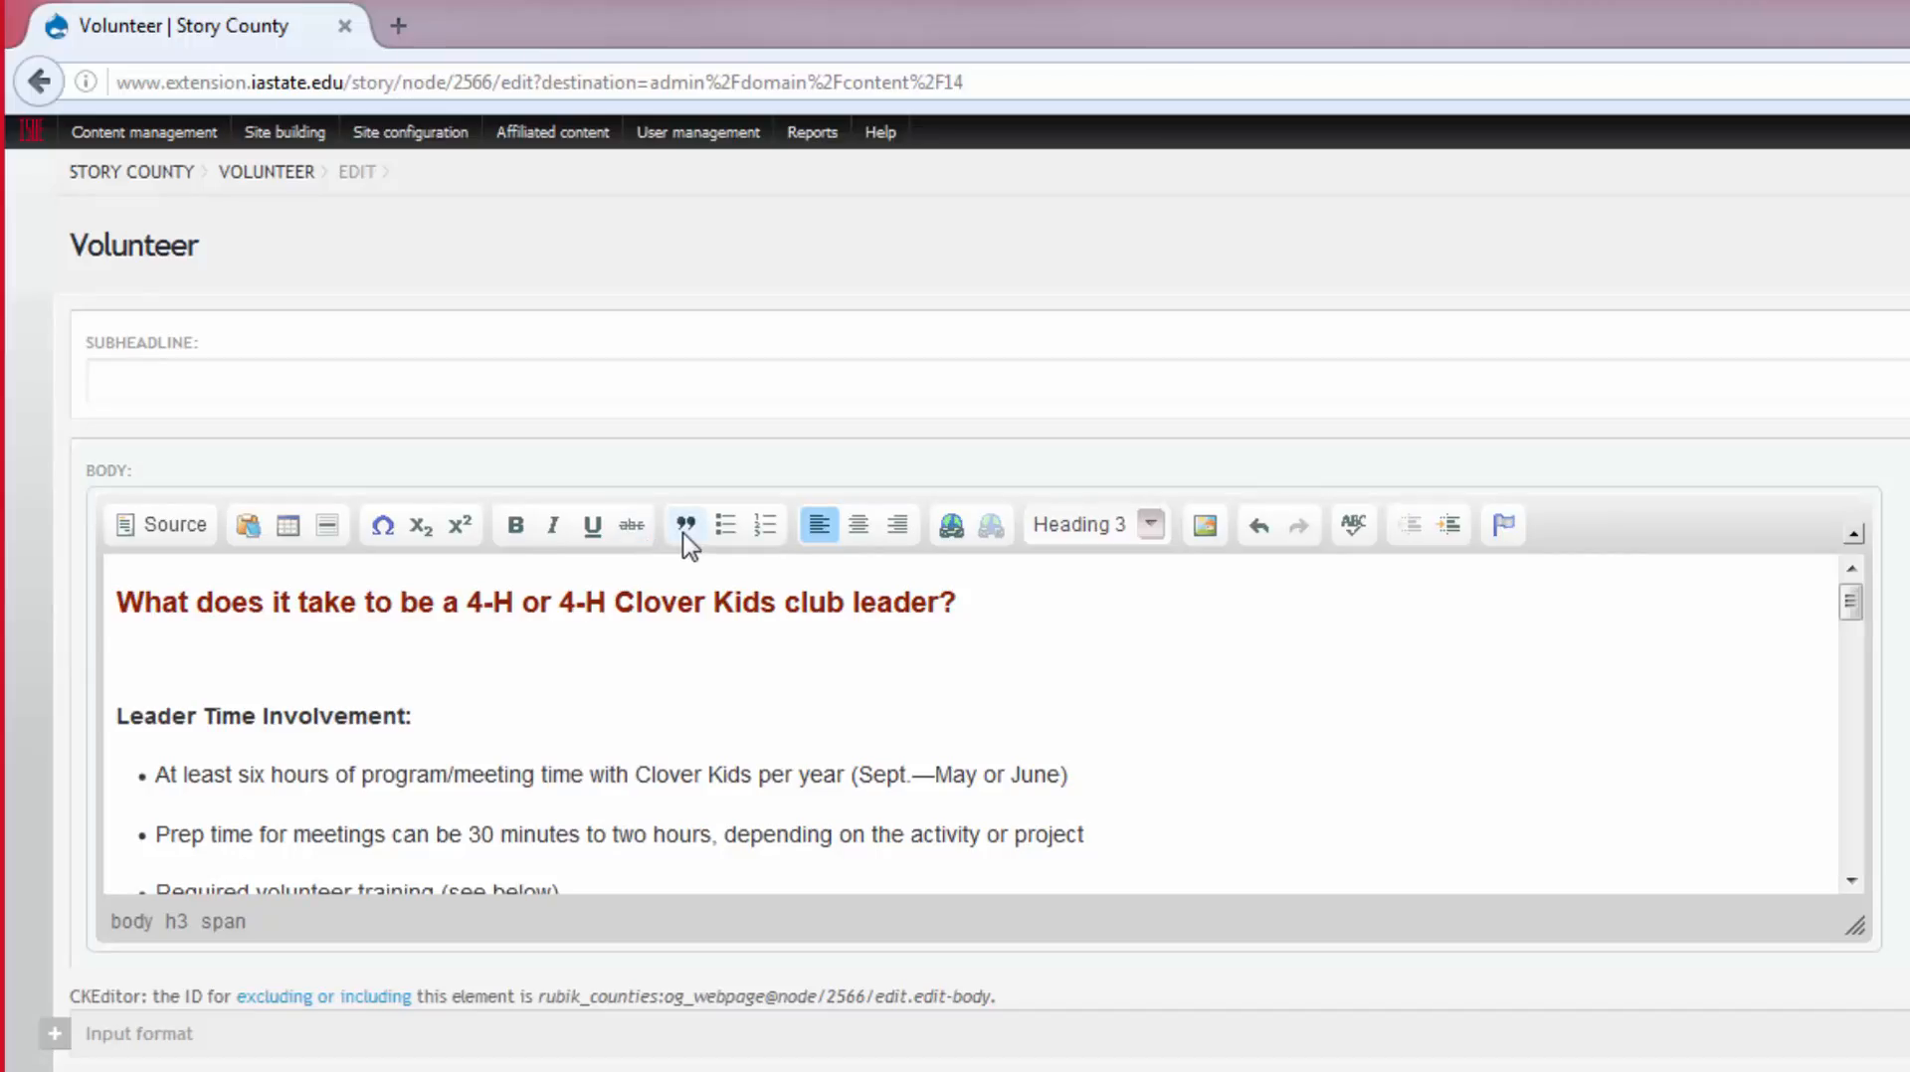
{"action": "mouse_move", "coordinate": [724, 525]}
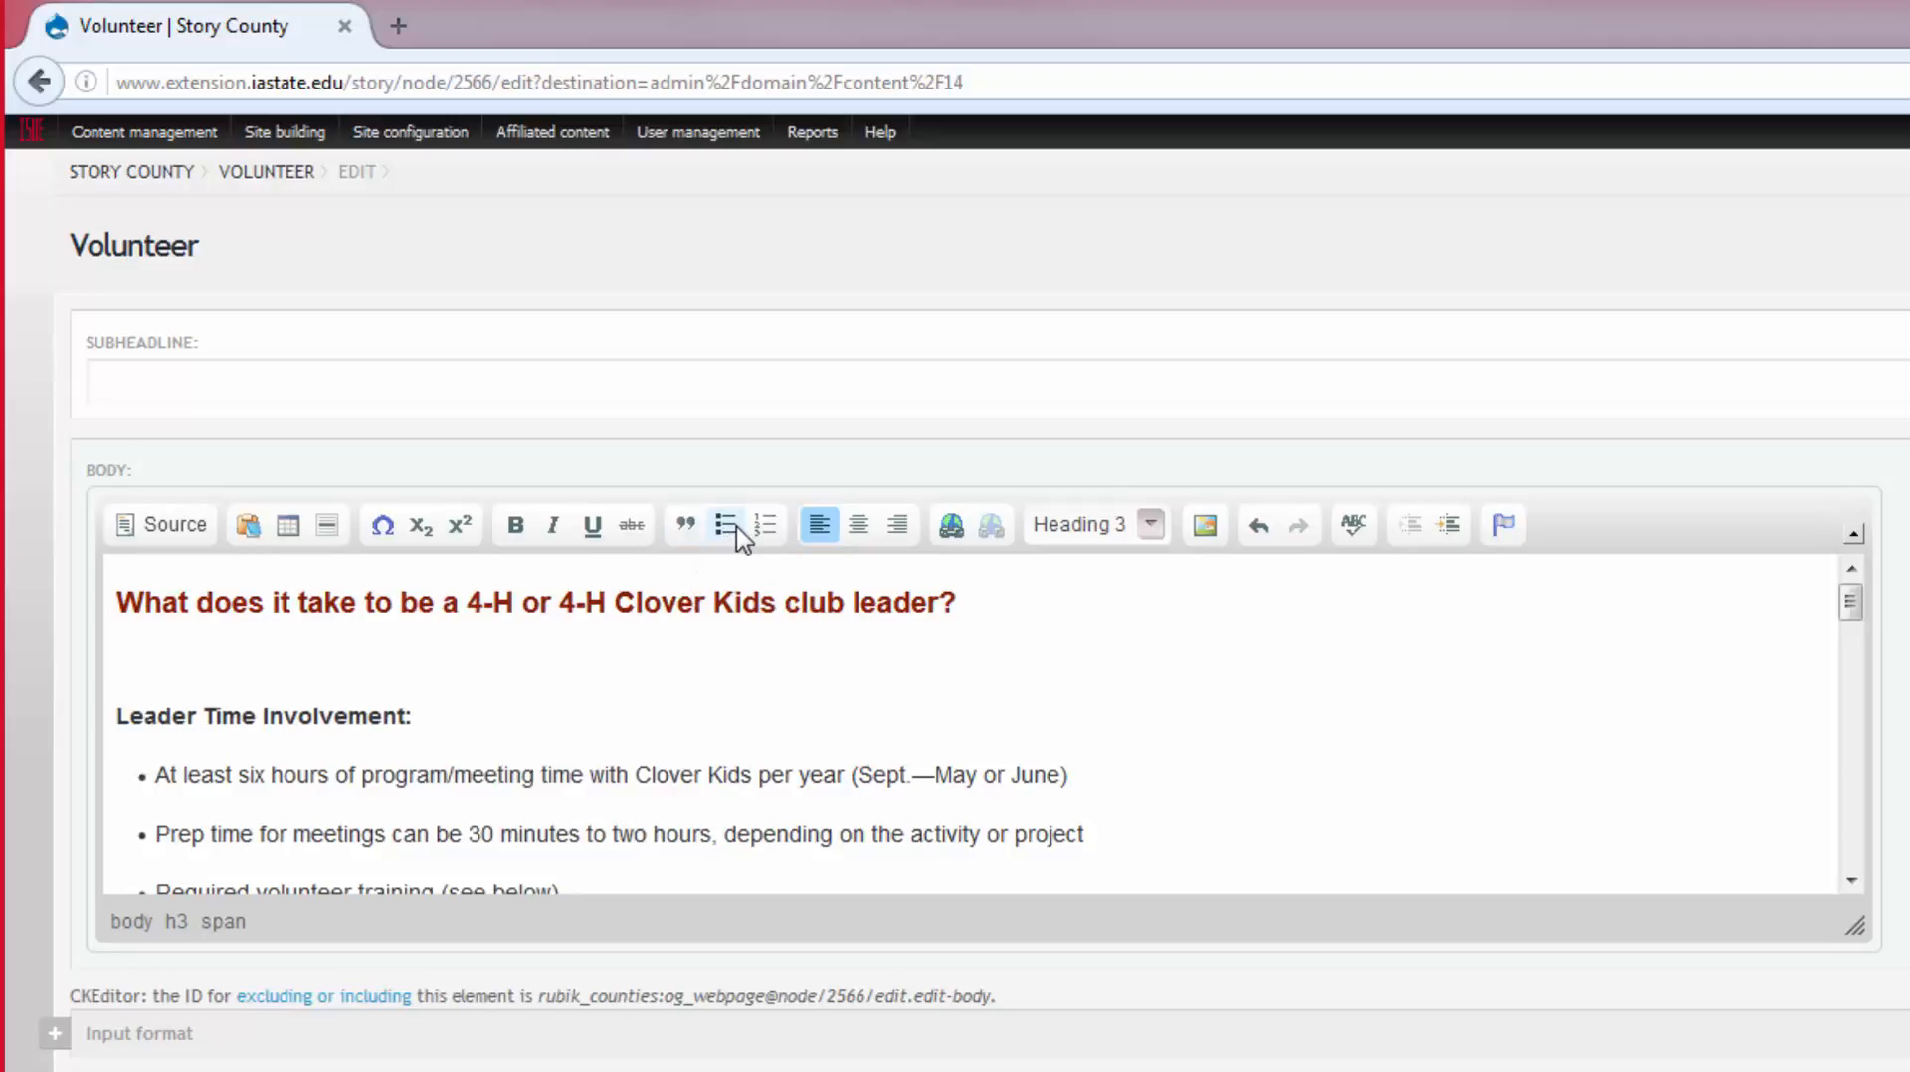
{"action": "mouse_move", "coordinate": [765, 523]}
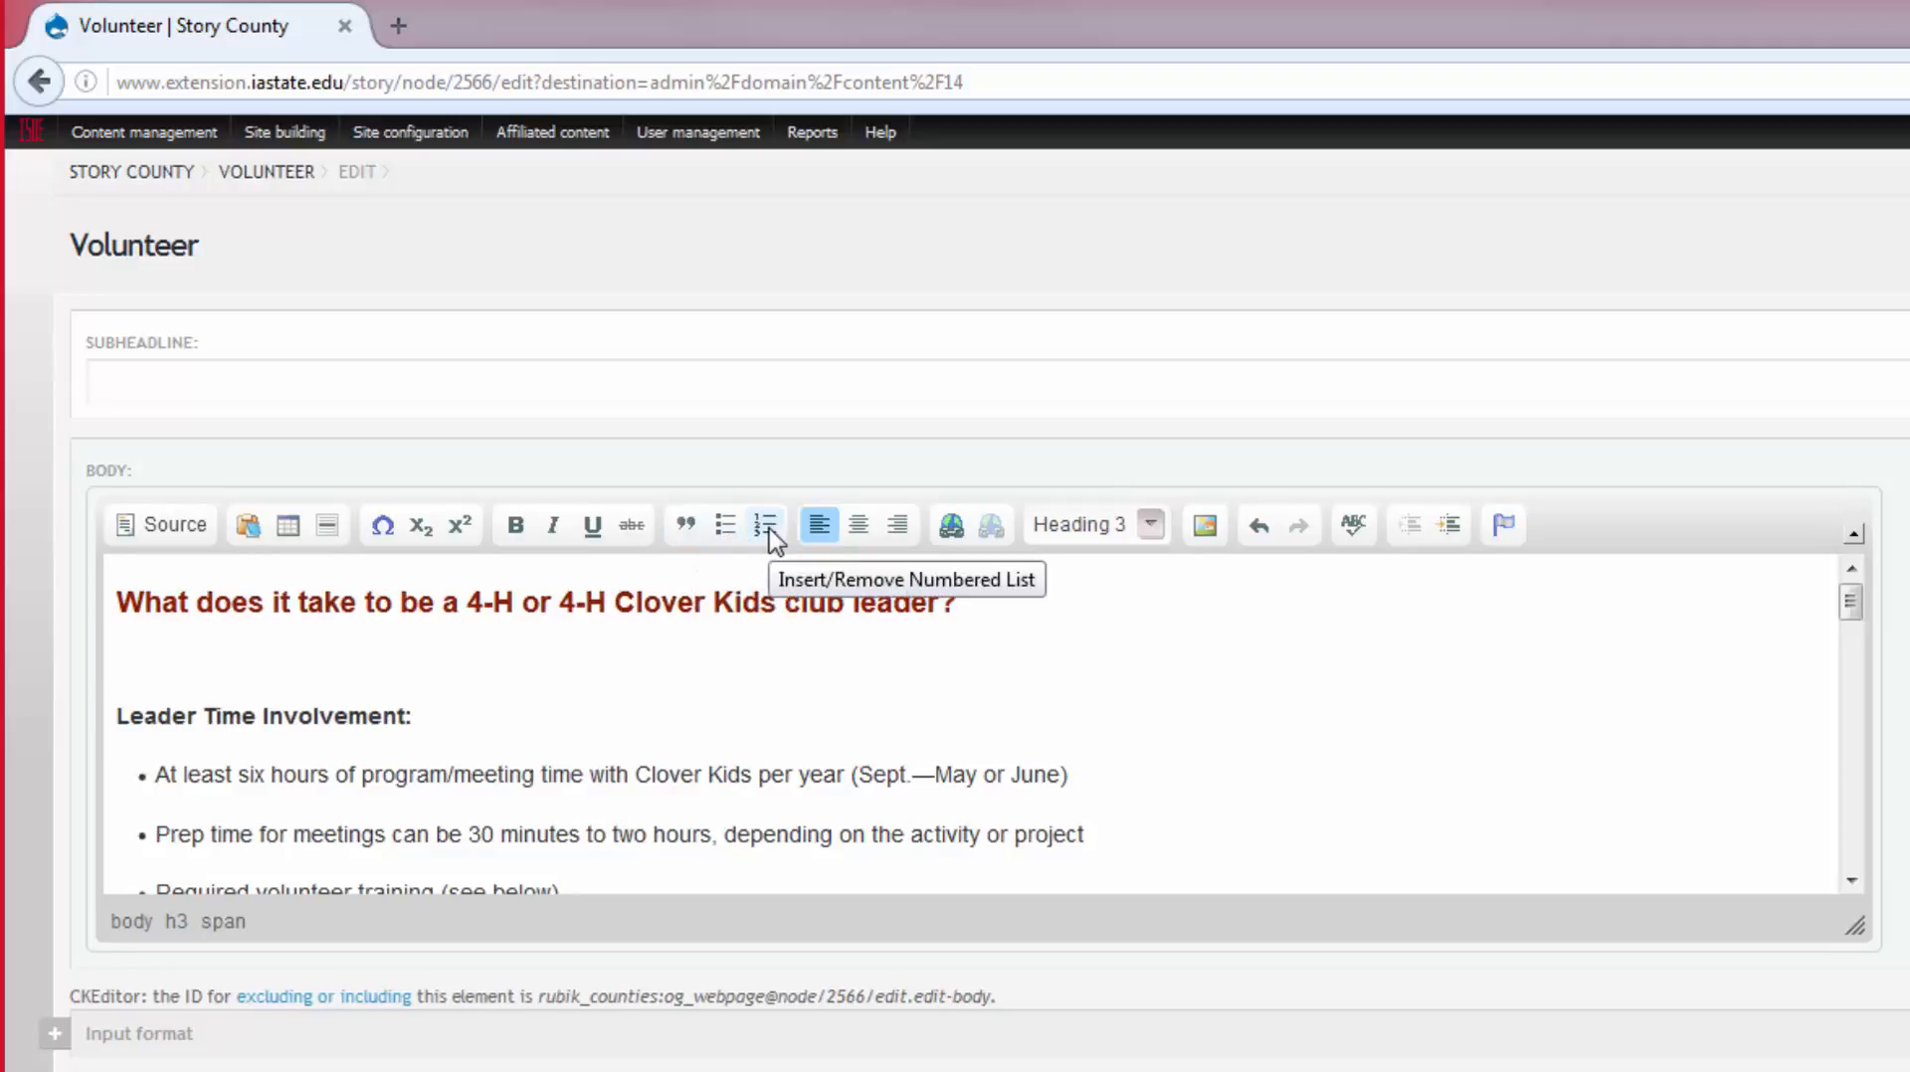
{"action": "mouse_move", "coordinate": [714, 577]}
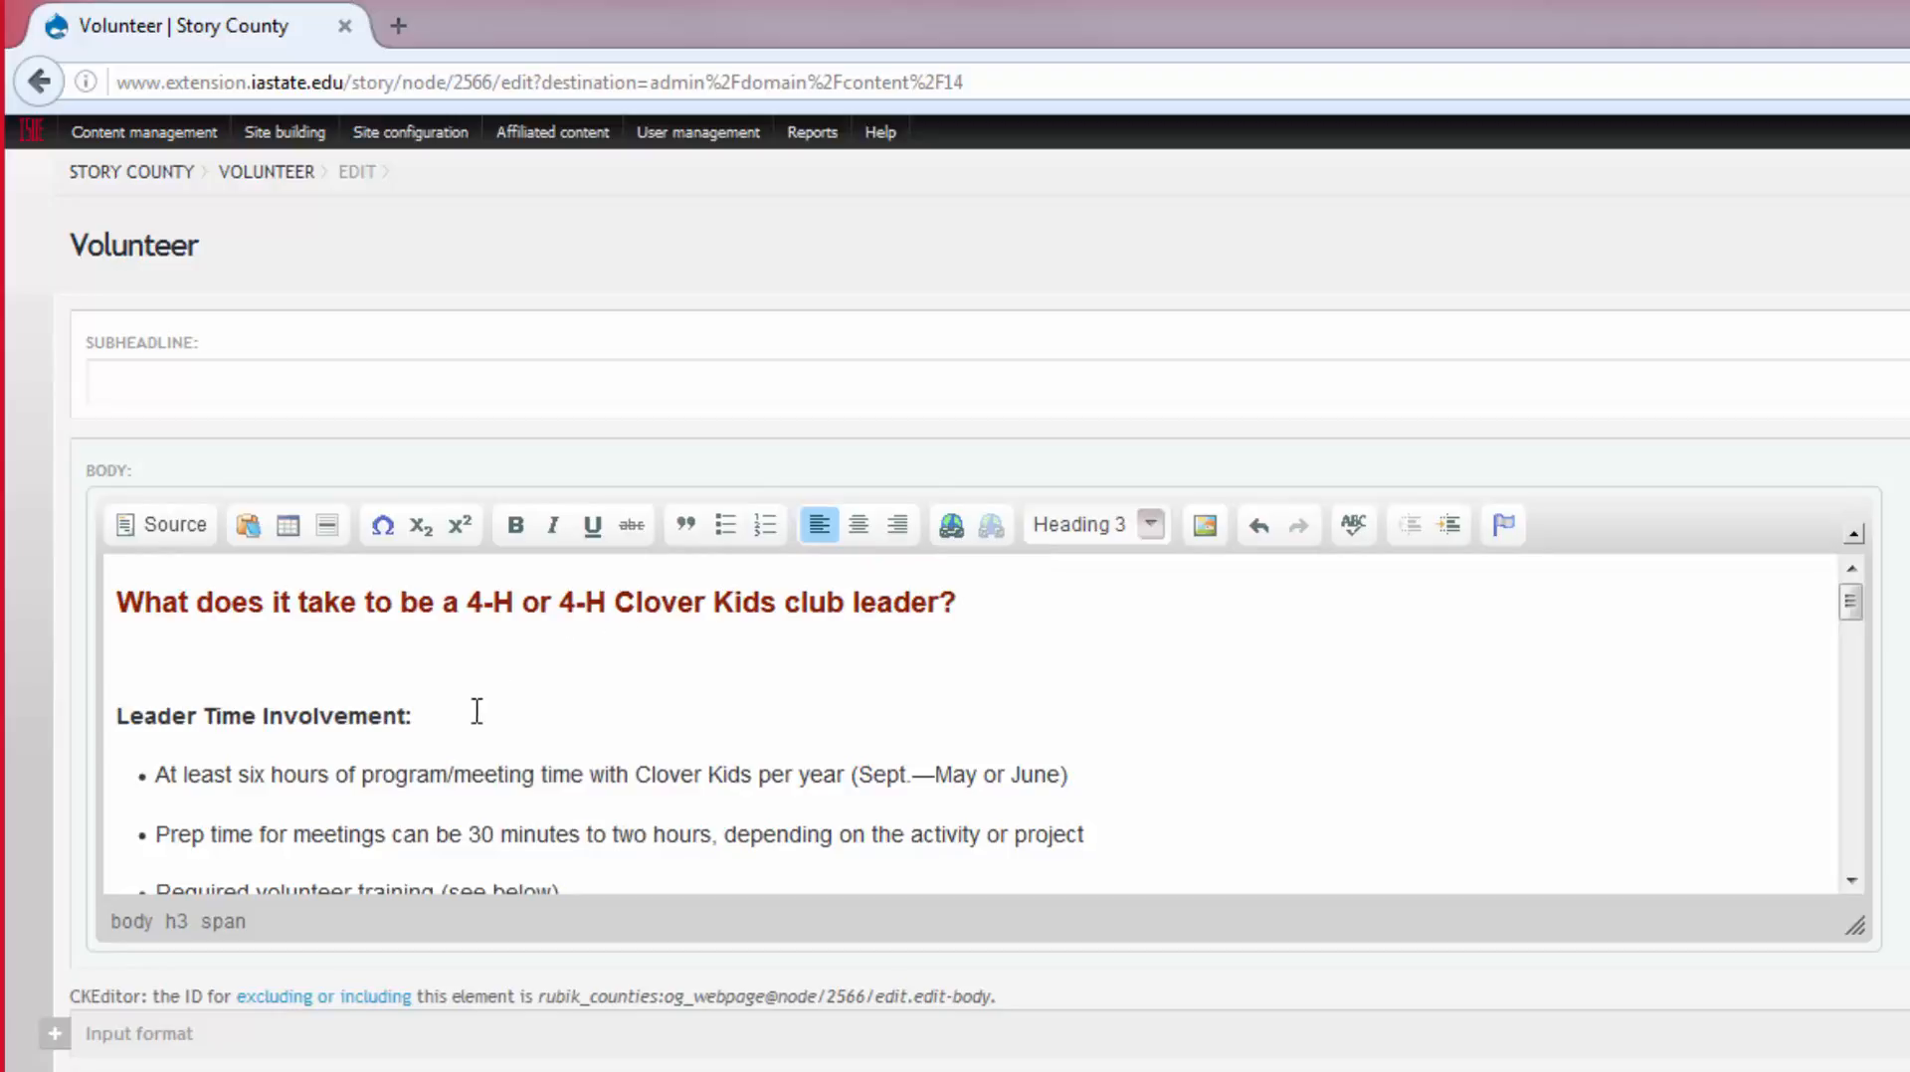
{"action": "triple_click", "coordinate": [263, 716]}
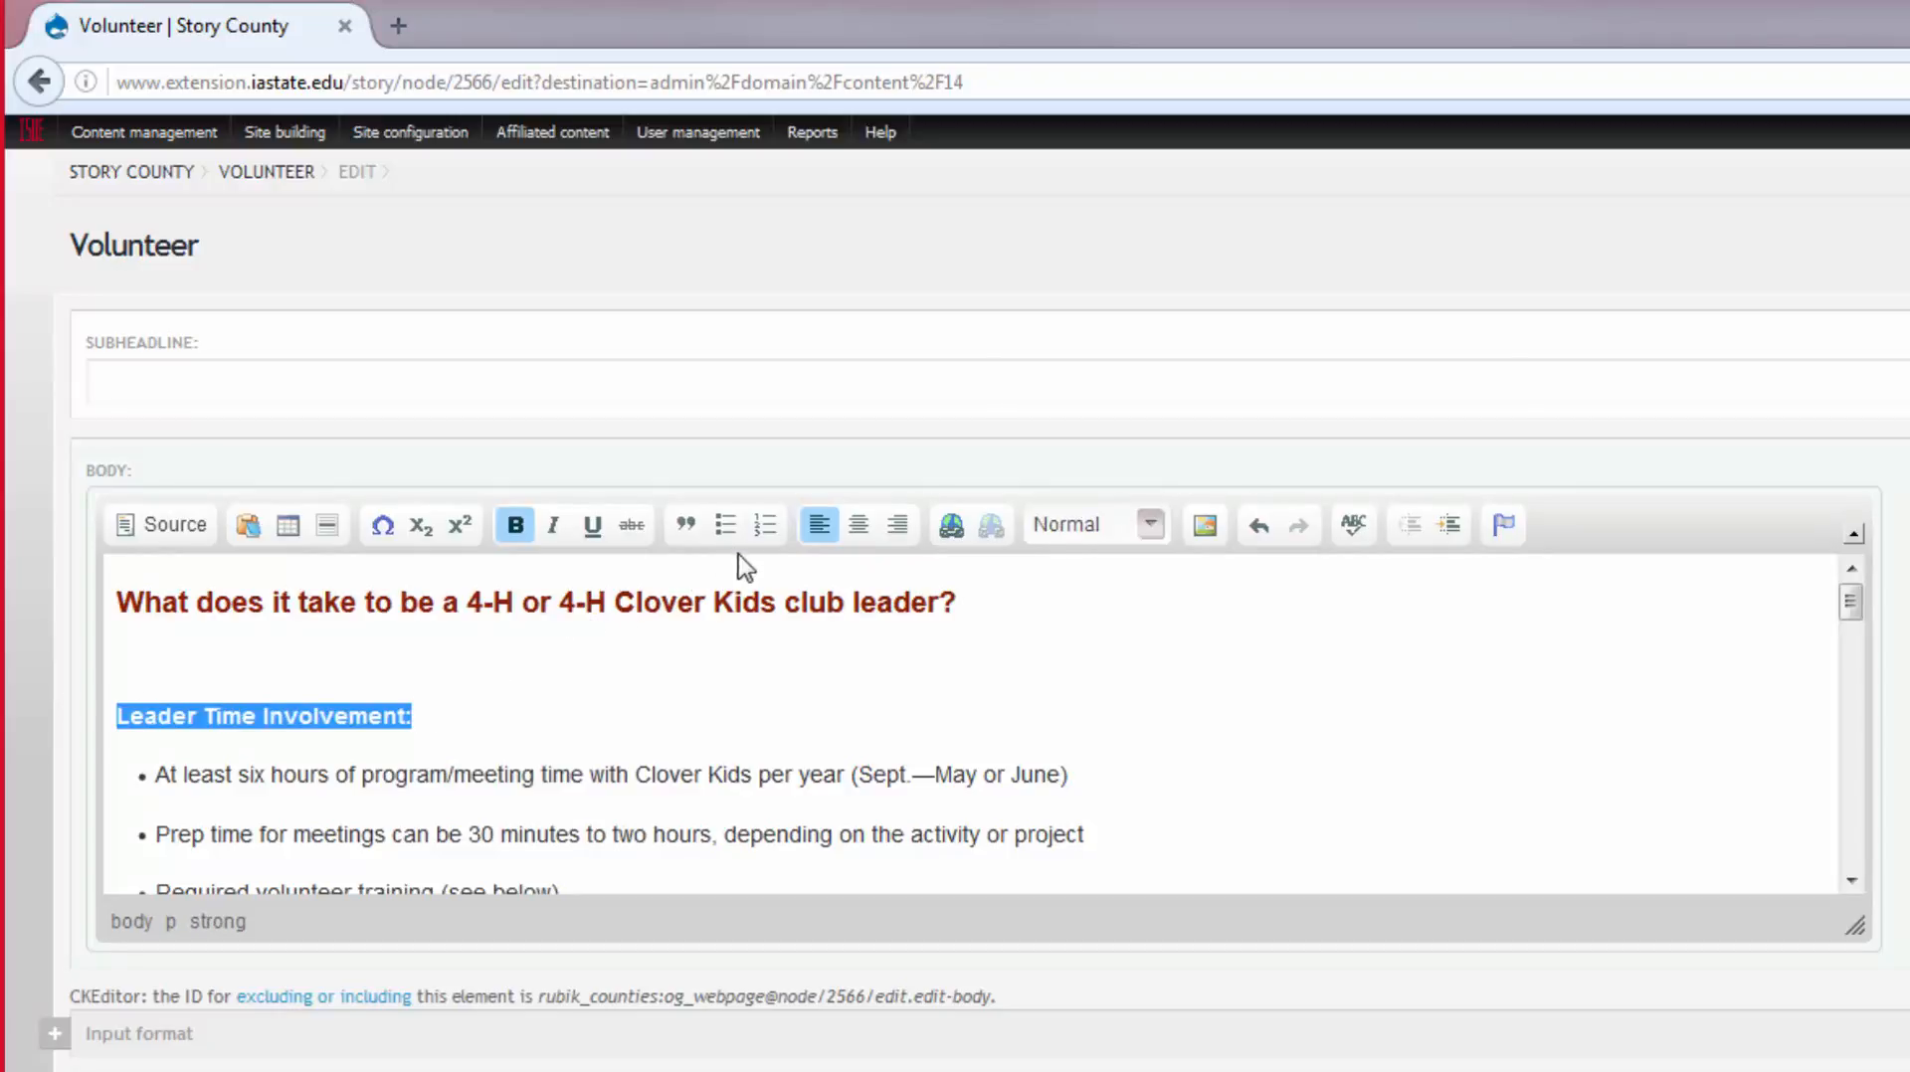
{"action": "left_click", "coordinate": [684, 524]}
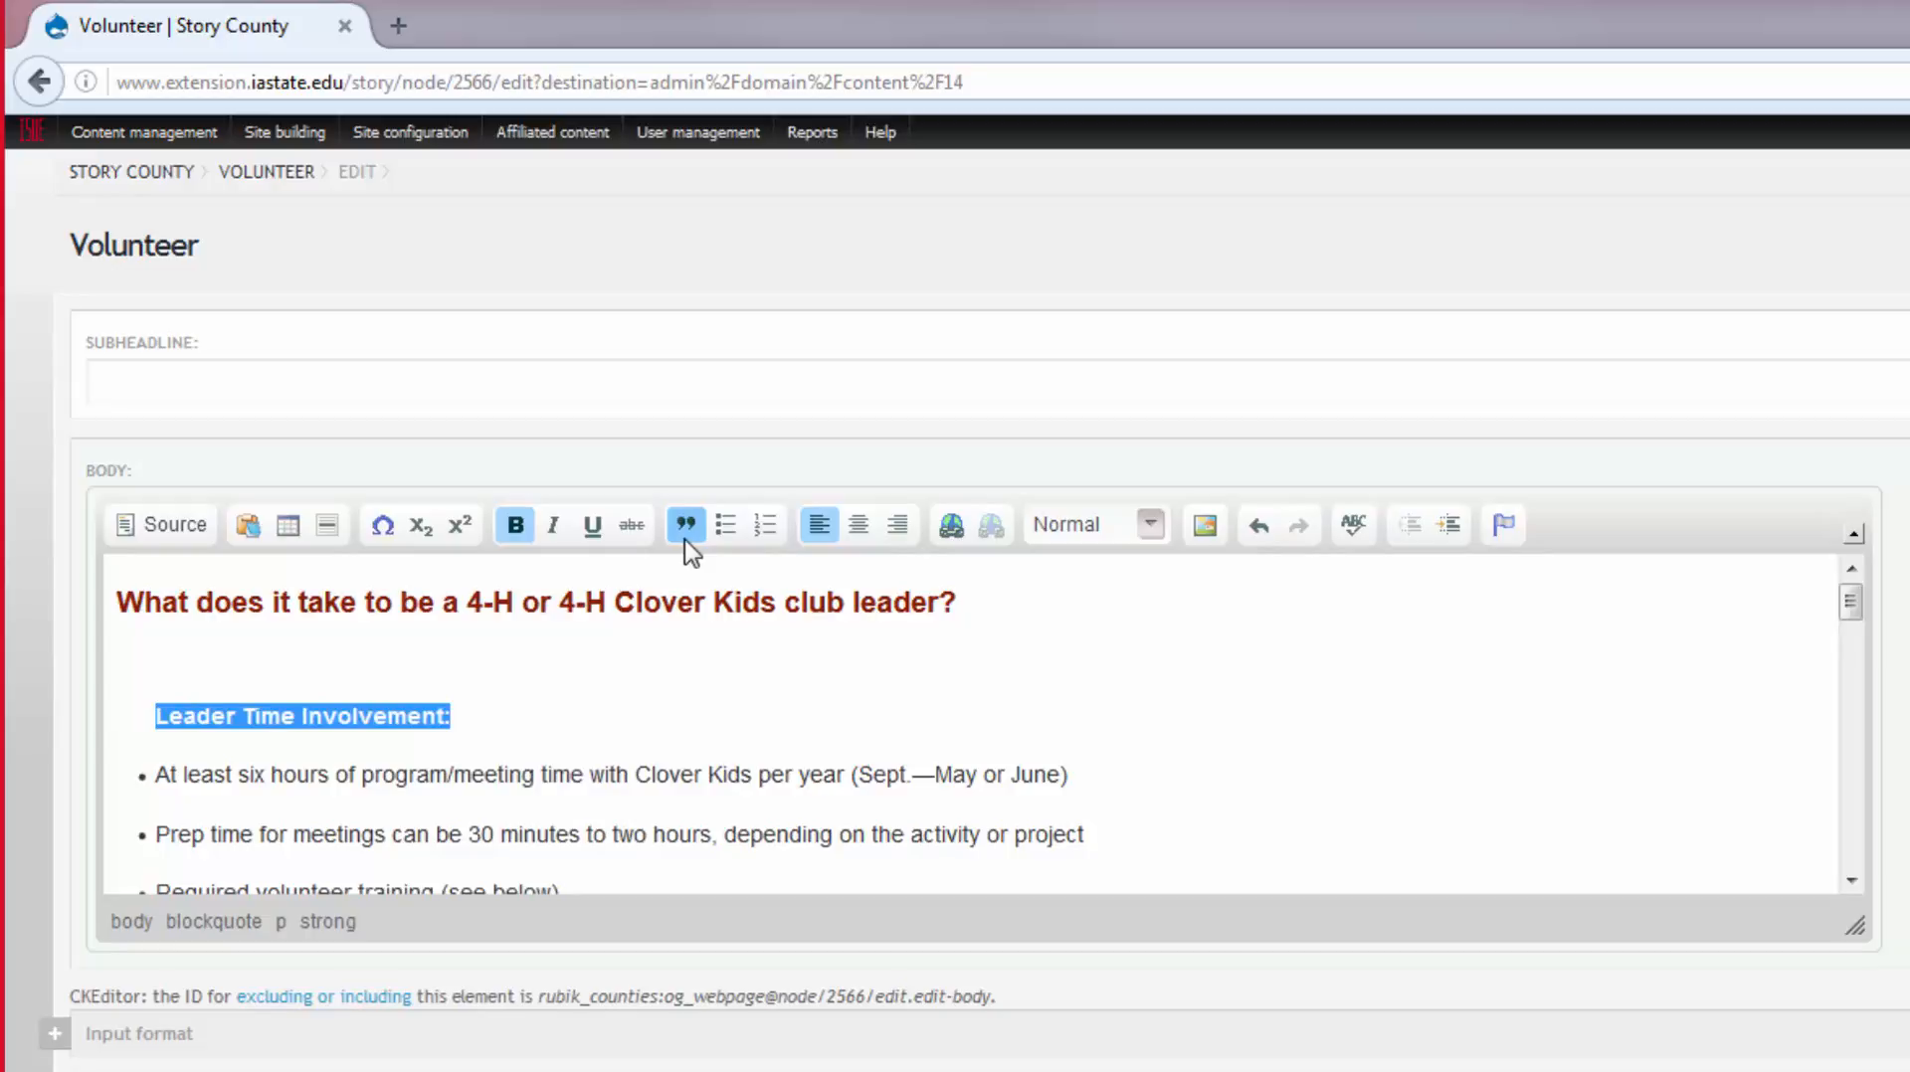
{"action": "mouse_move", "coordinate": [685, 526]}
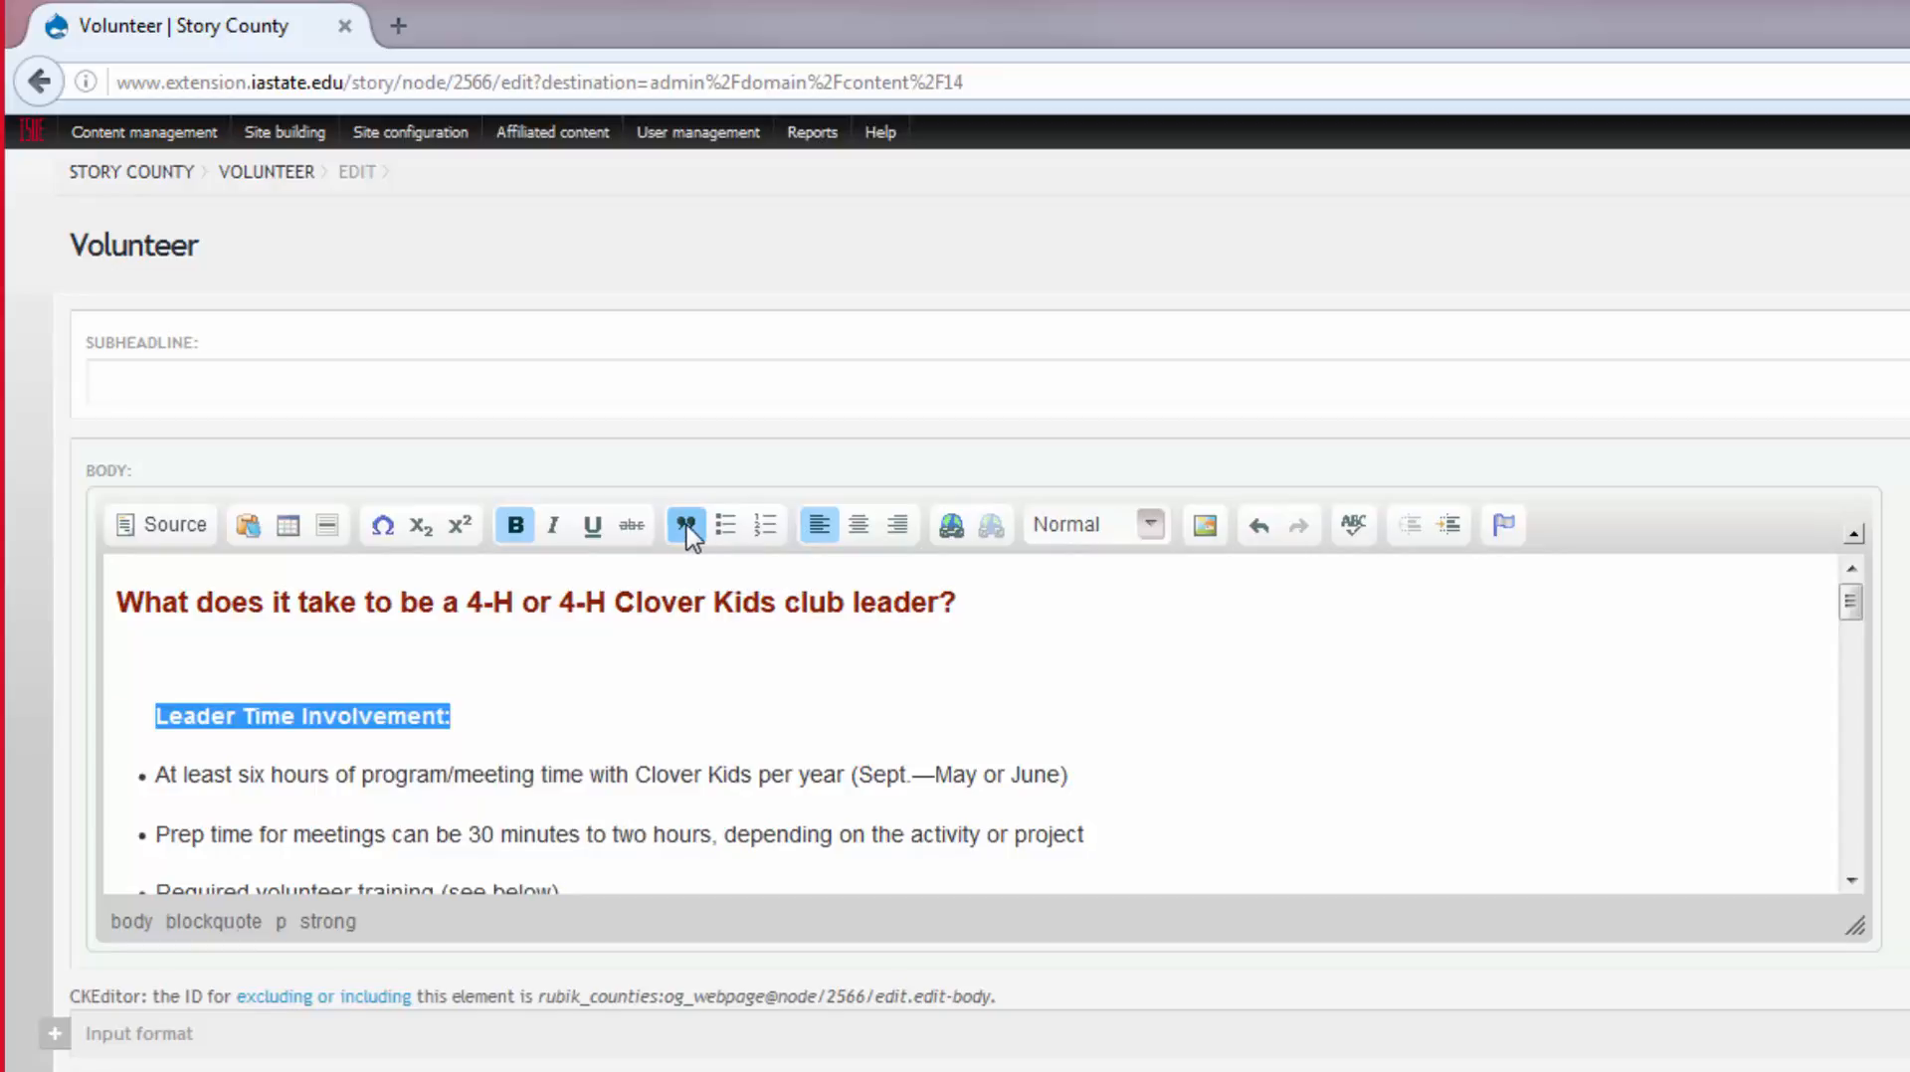
{"action": "left_click", "coordinate": [684, 523]}
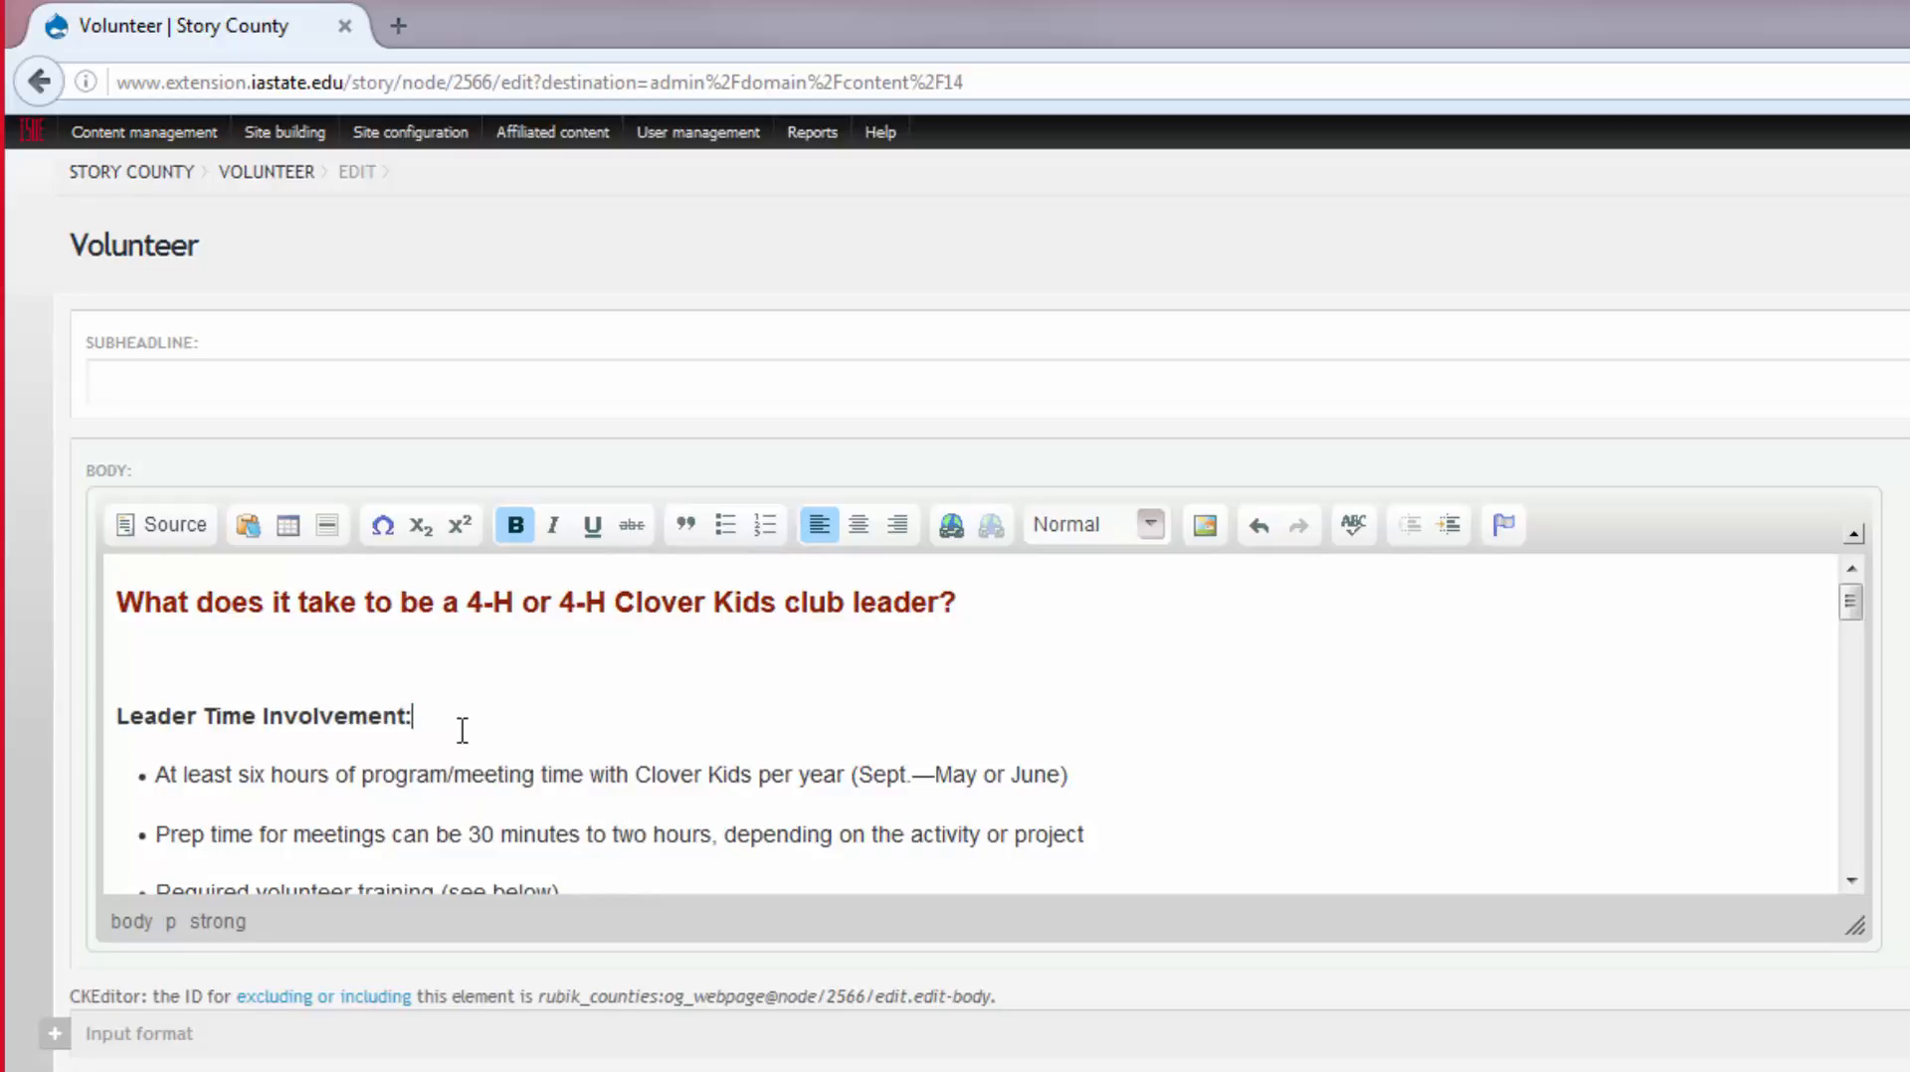
{"action": "scroll", "scroll_direction": "down", "scroll_amount": 3}
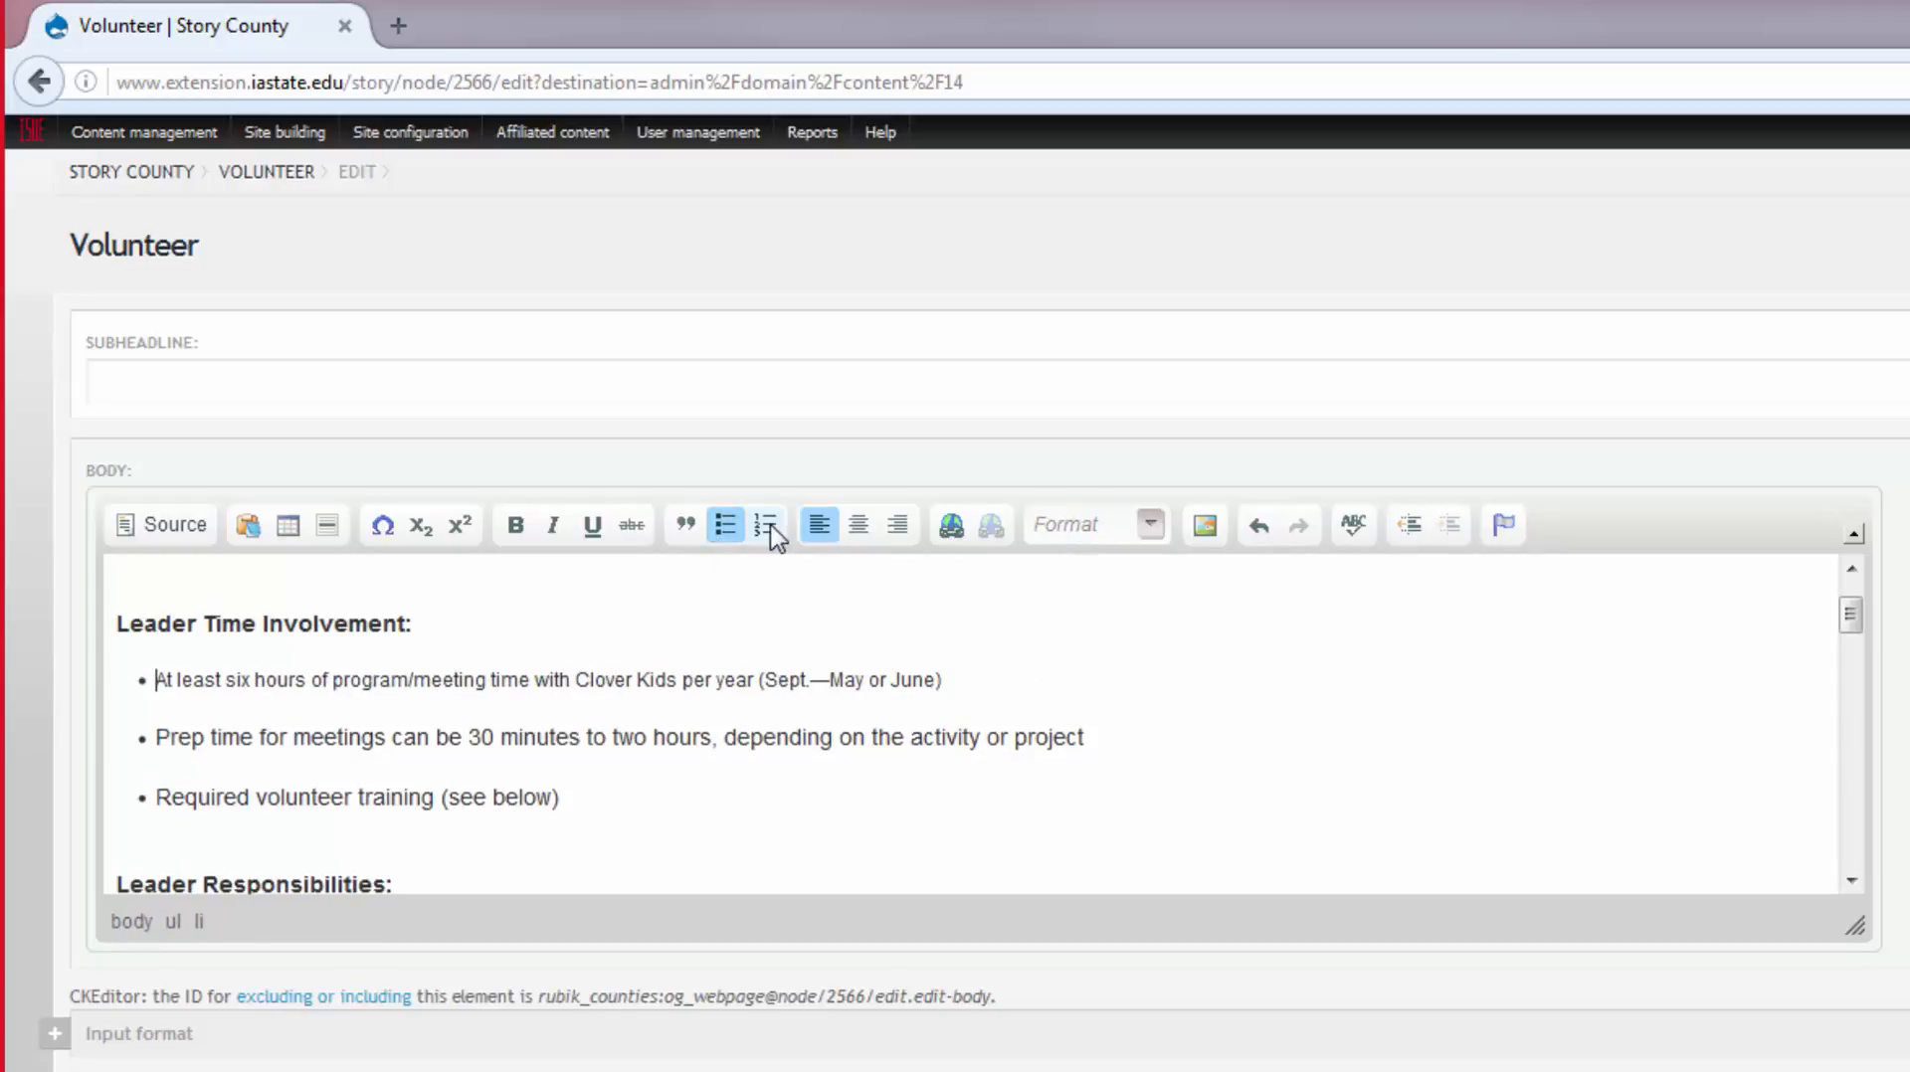
{"action": "mouse_move", "coordinate": [768, 523]}
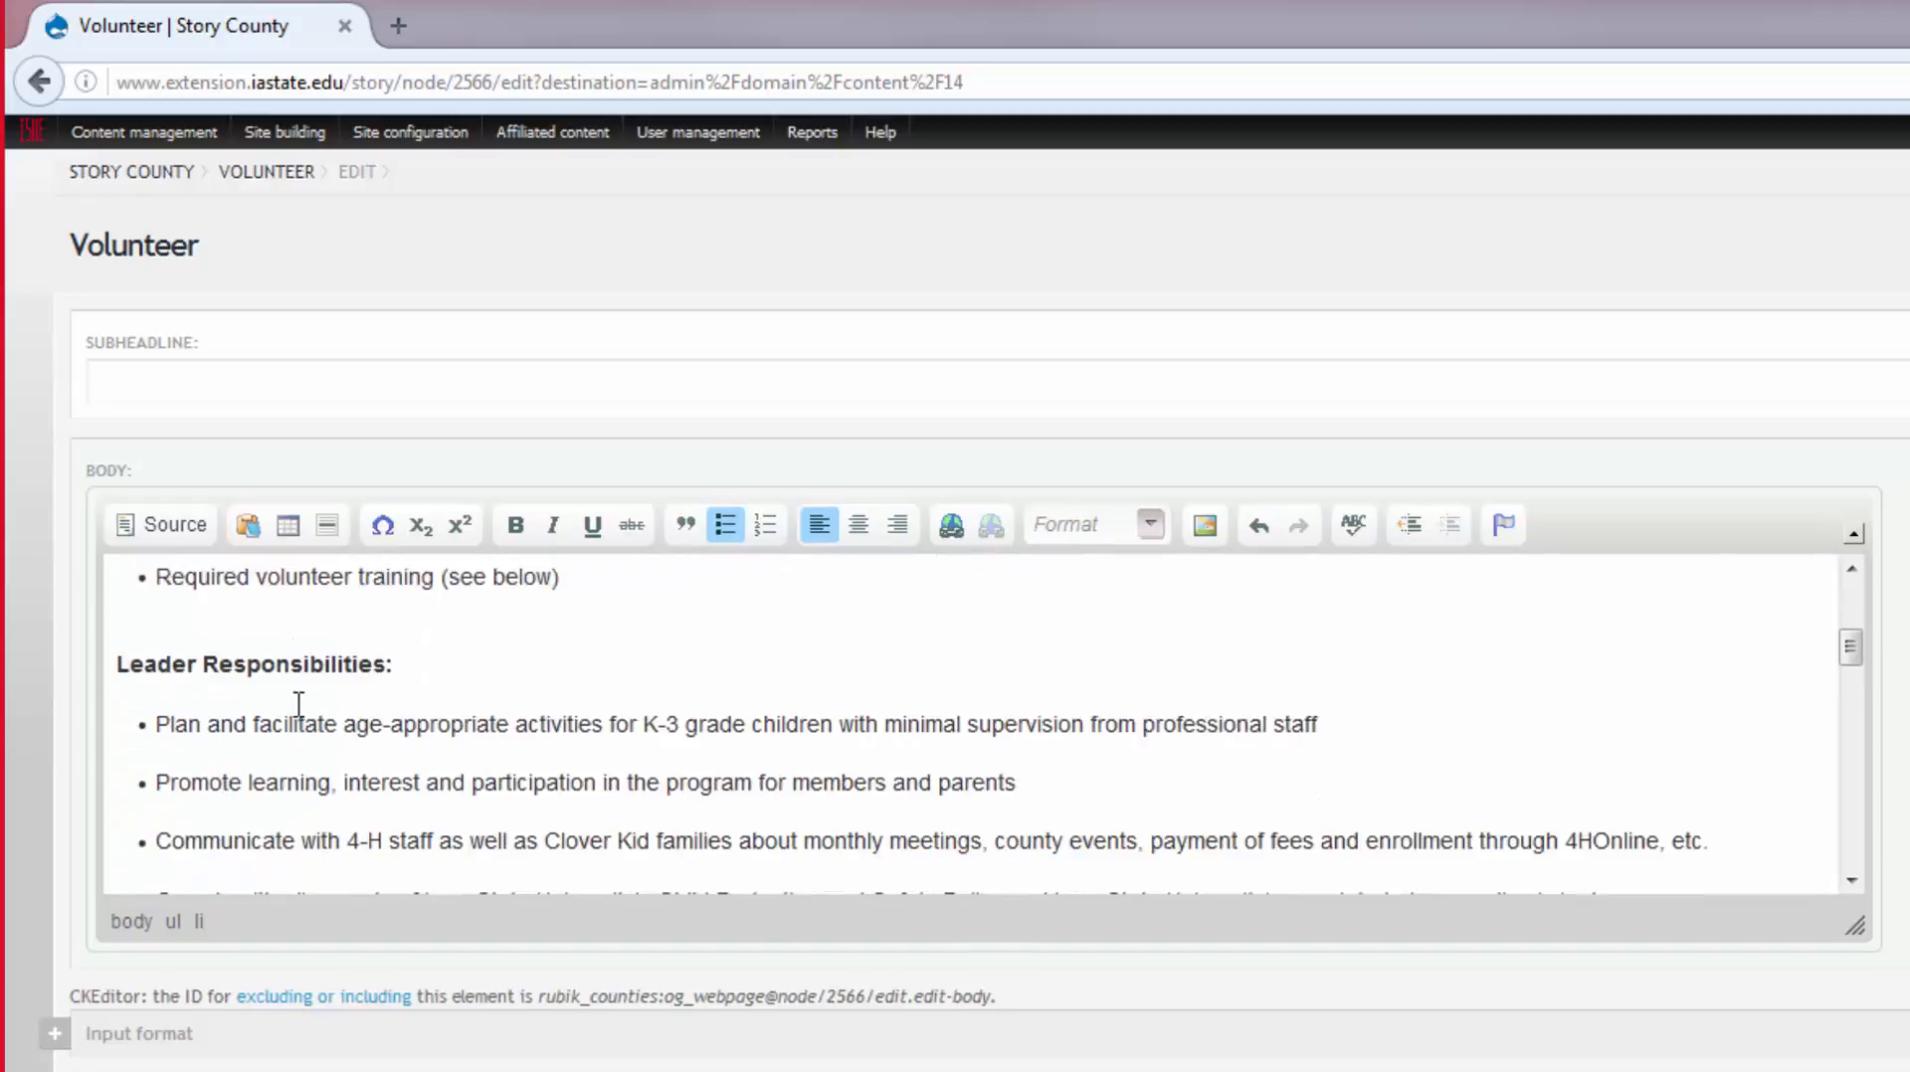
{"action": "scroll", "scroll_direction": "down", "scroll_amount": 3}
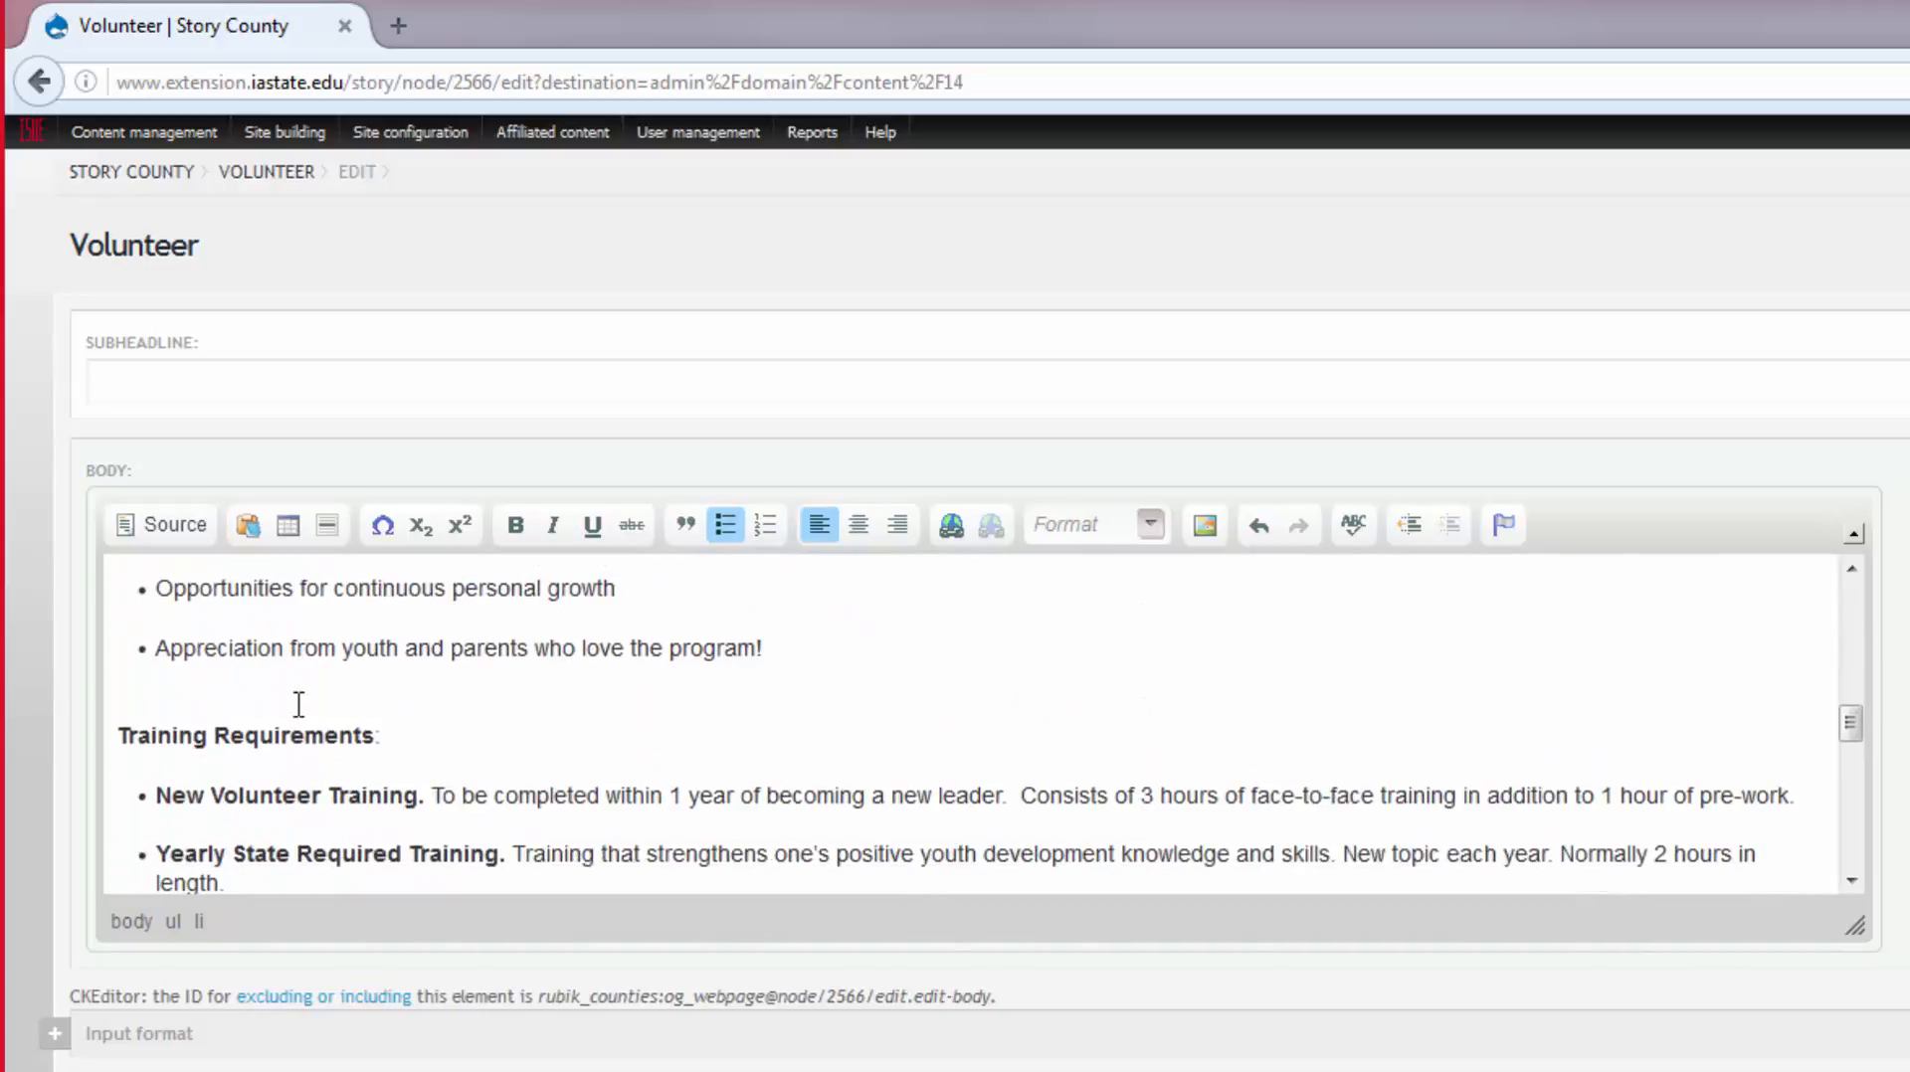
{"action": "scroll", "scroll_direction": "down", "scroll_amount": 3}
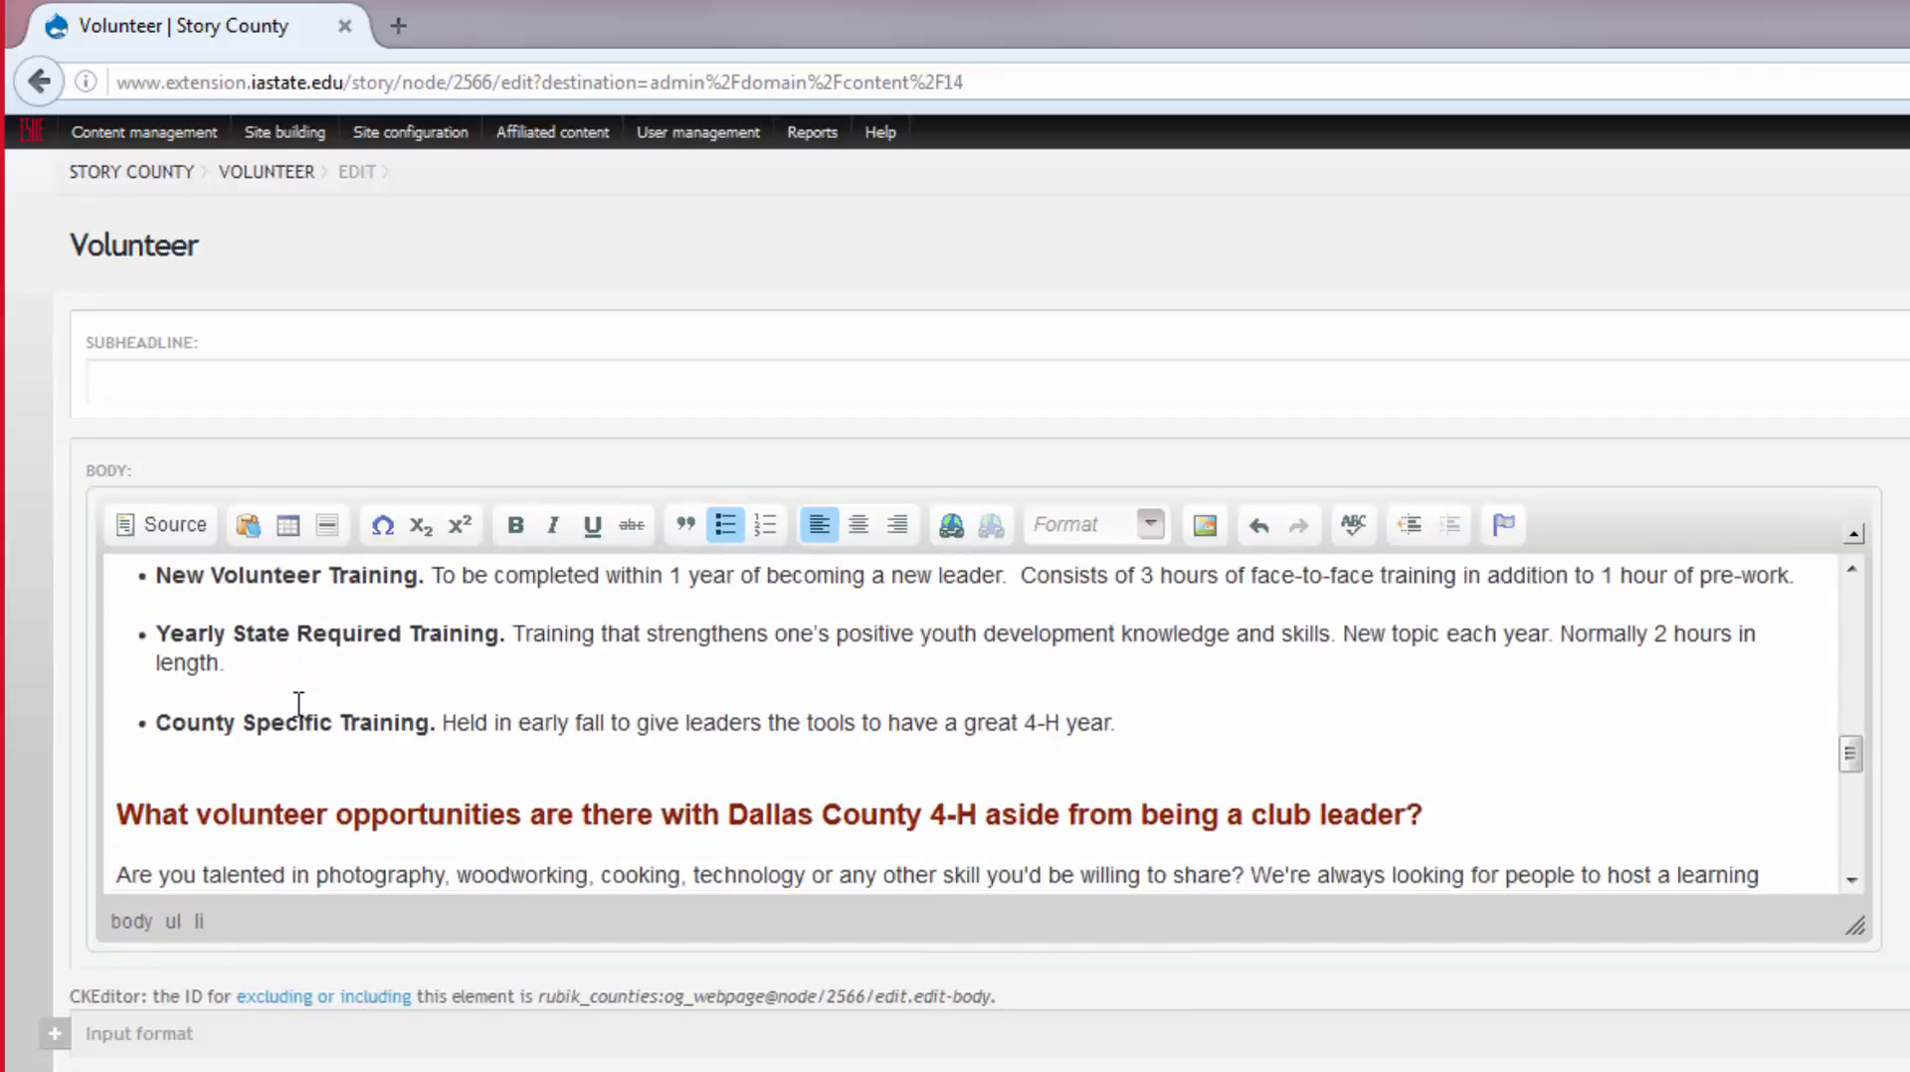